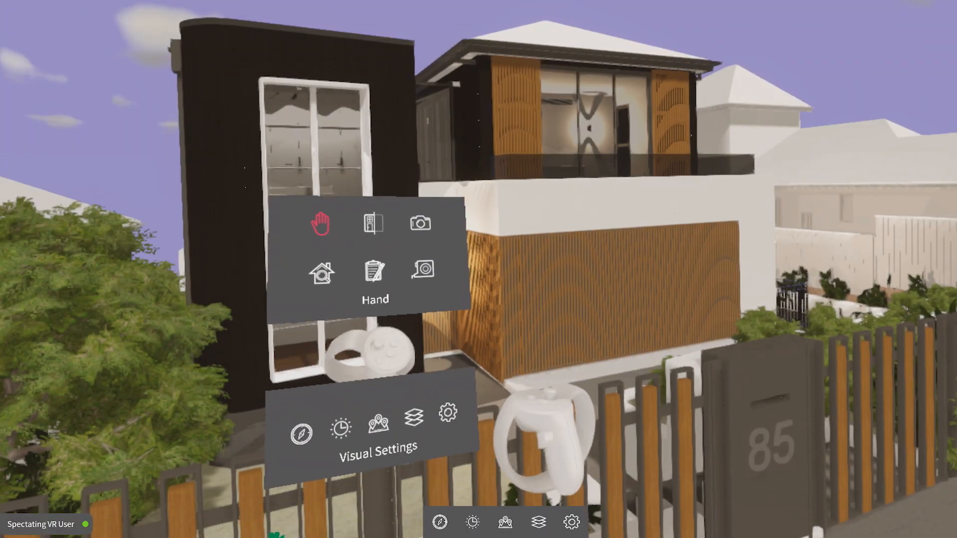
Dismiss the Window Type 2 info panel and show Movement Type and Camera Speed settings.
{"action": "left_click", "coordinate": [341, 428]}
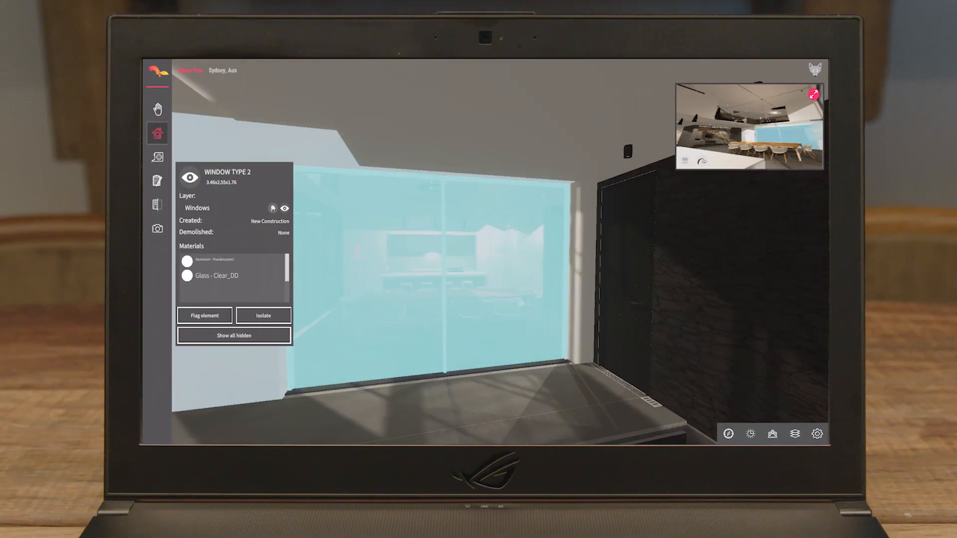
{"action": "left_click", "coordinate": [158, 110]}
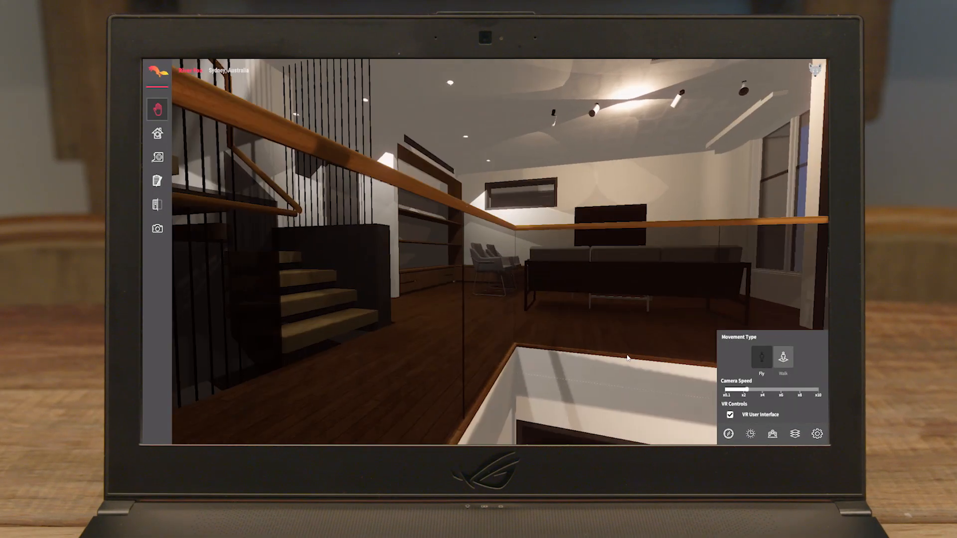